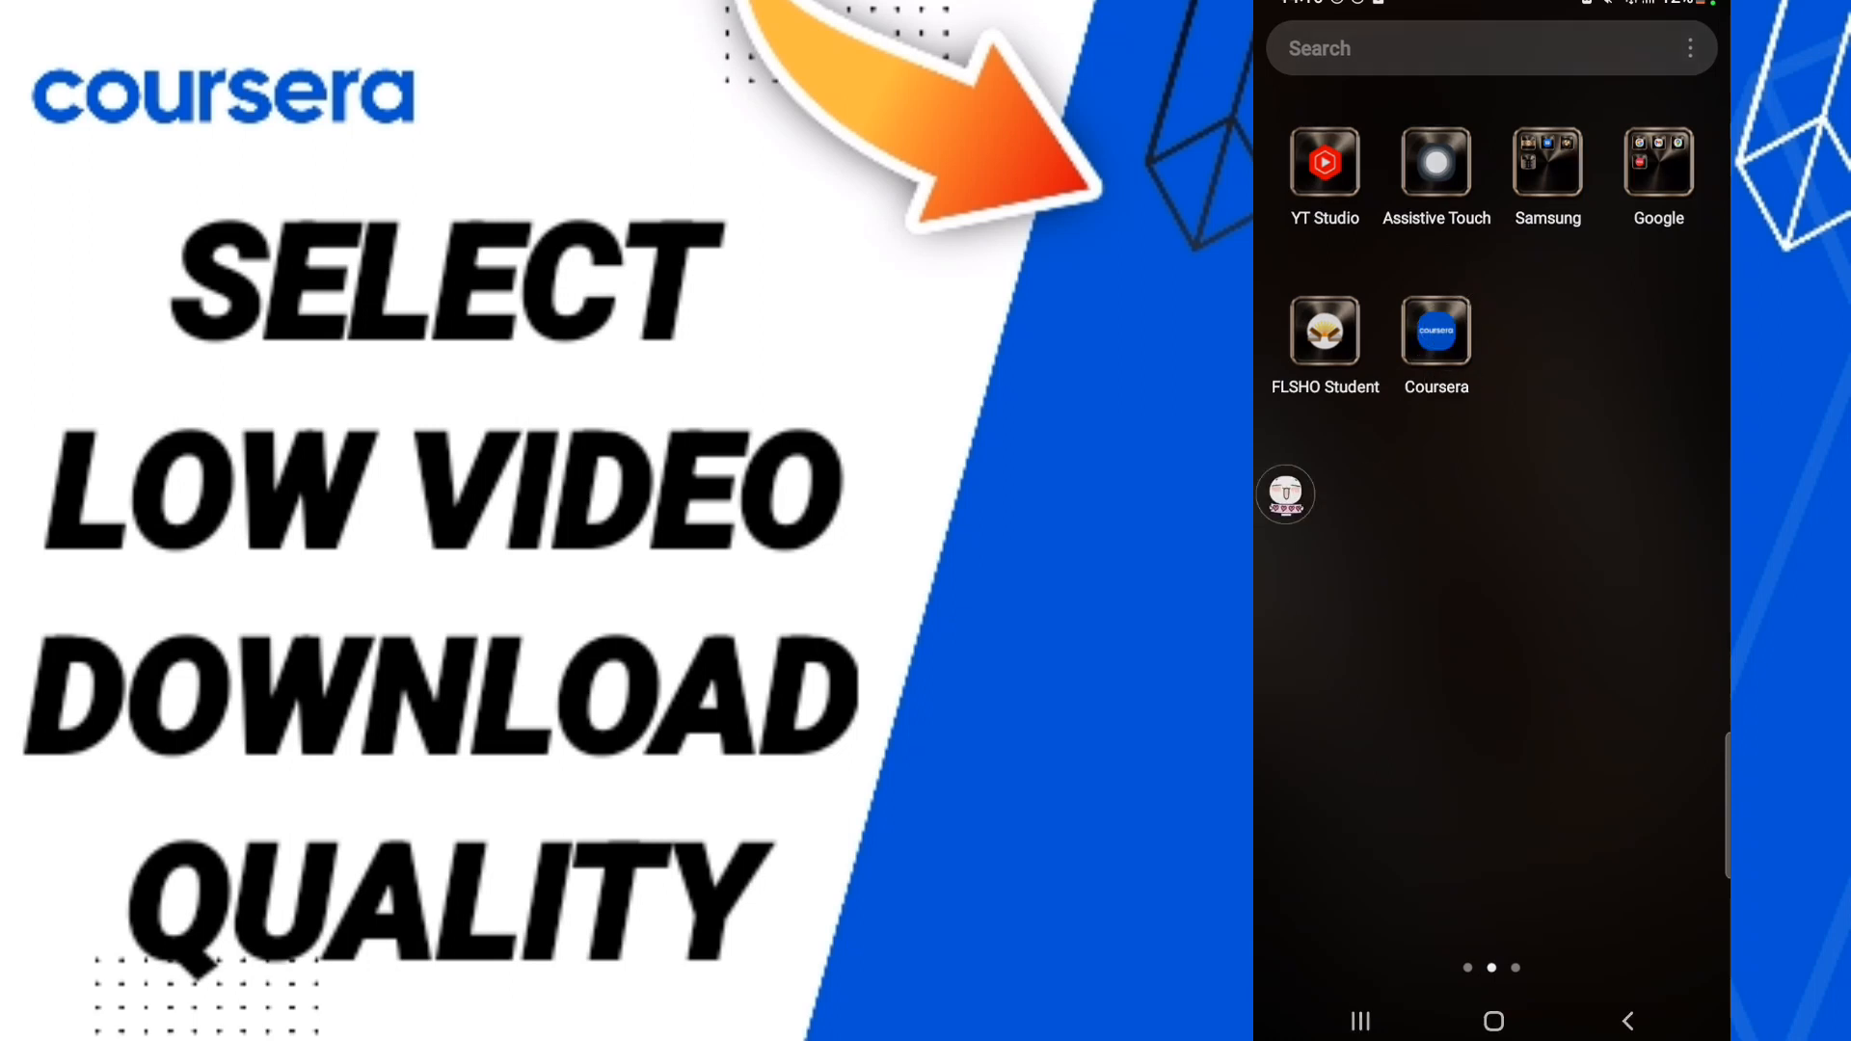
Step: Launch Coursera from the home screen to reach its Explore page
click(1436, 332)
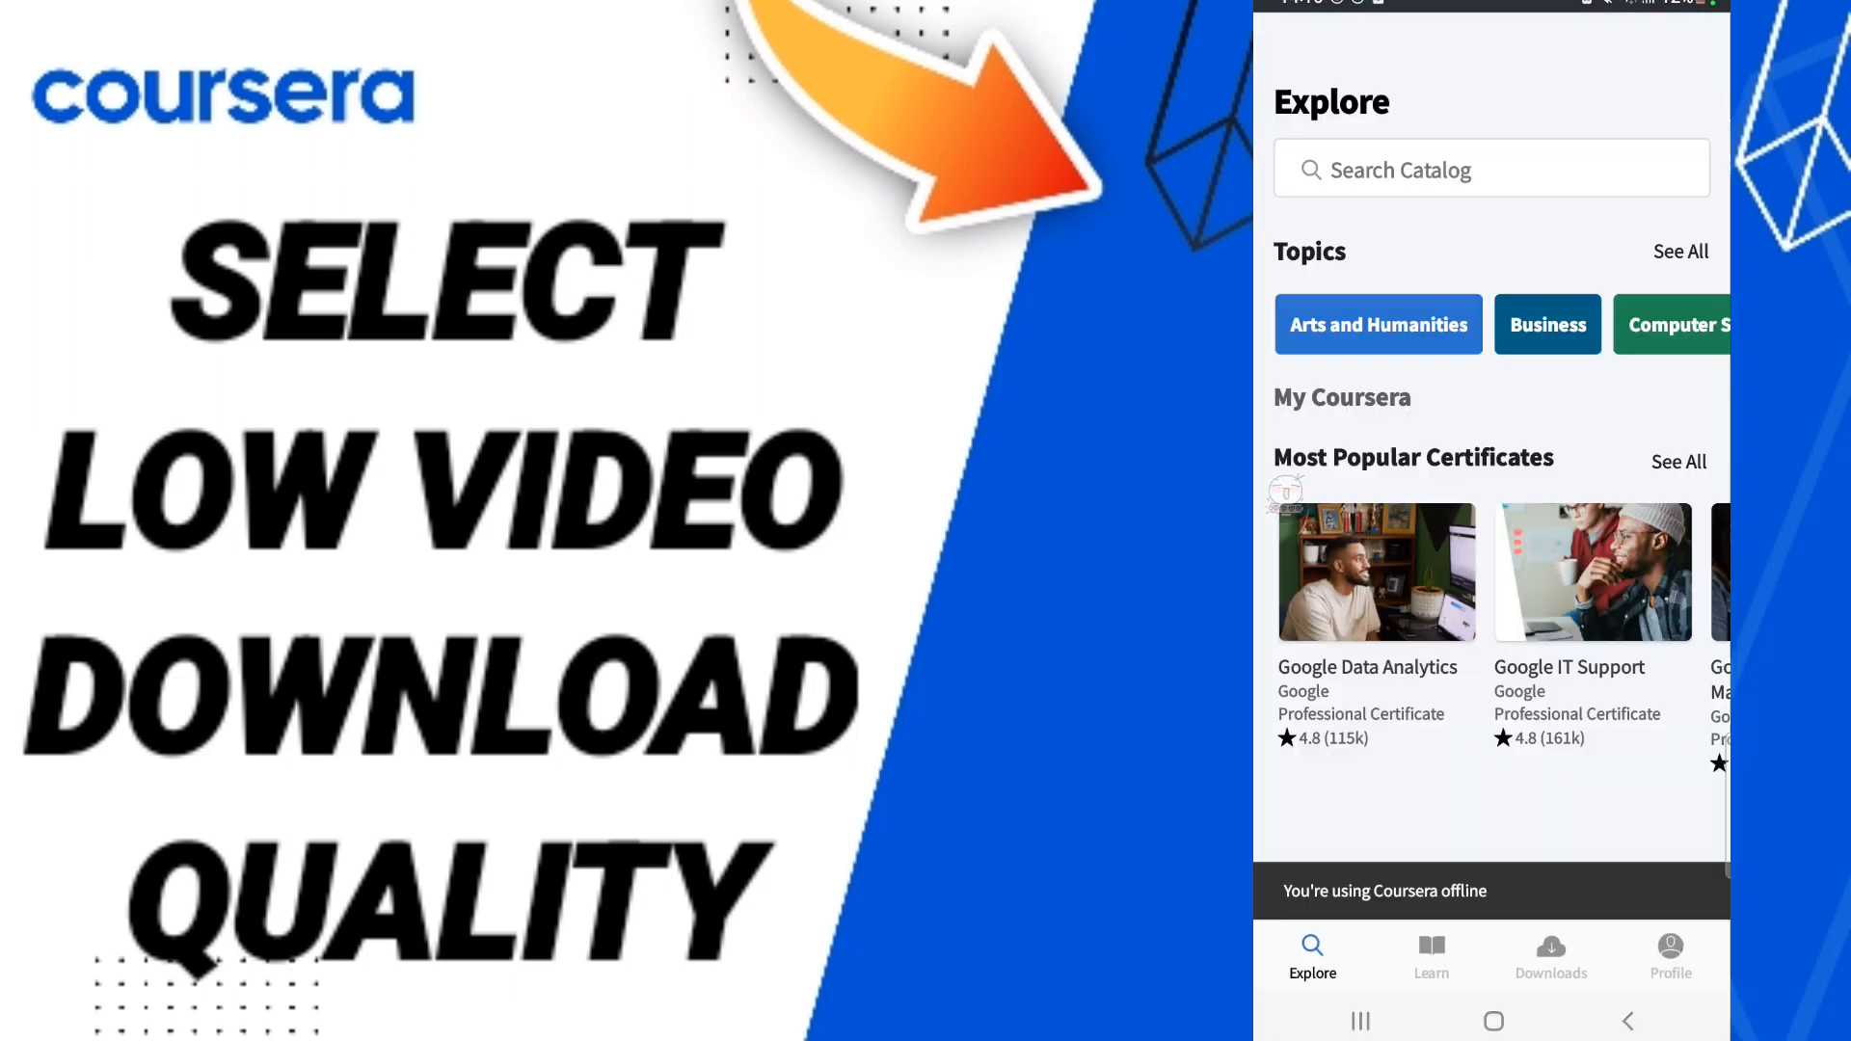
scroll(up, 3)
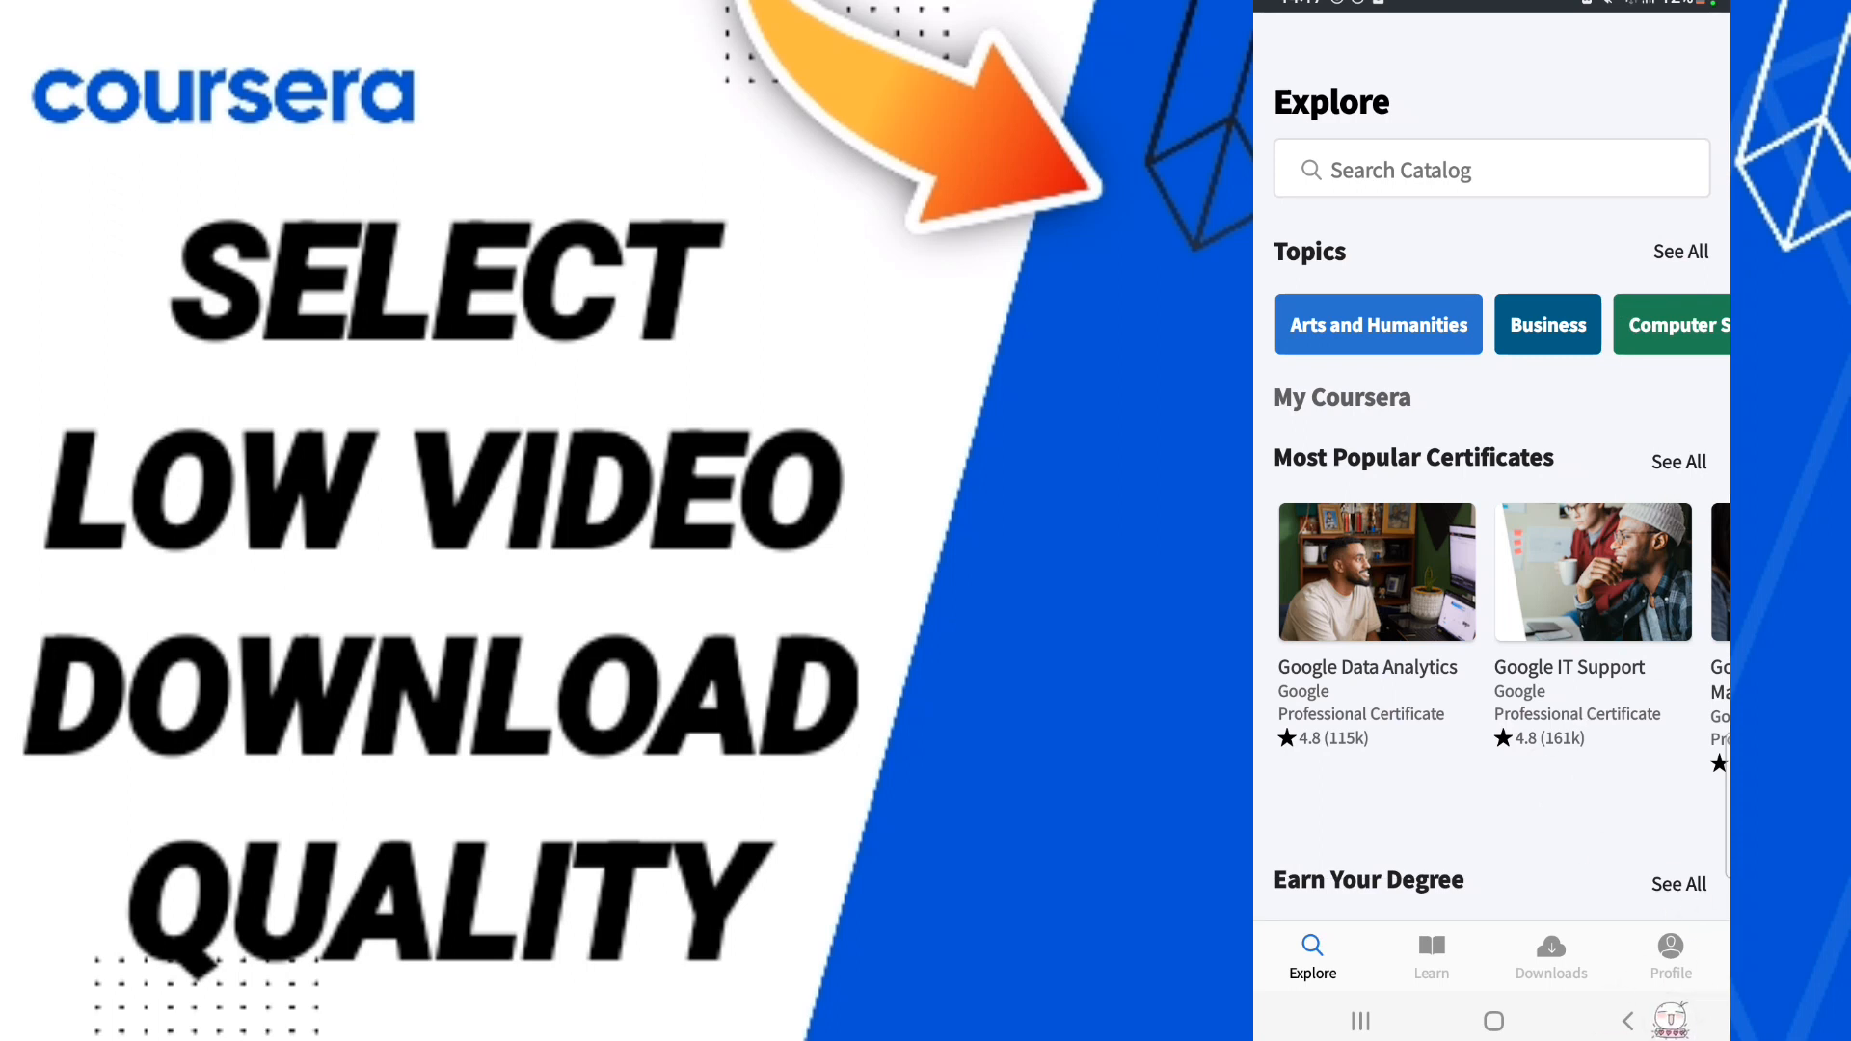
Step: Go to Profile settings and show the Video download quality options under Downloads
click(1669, 957)
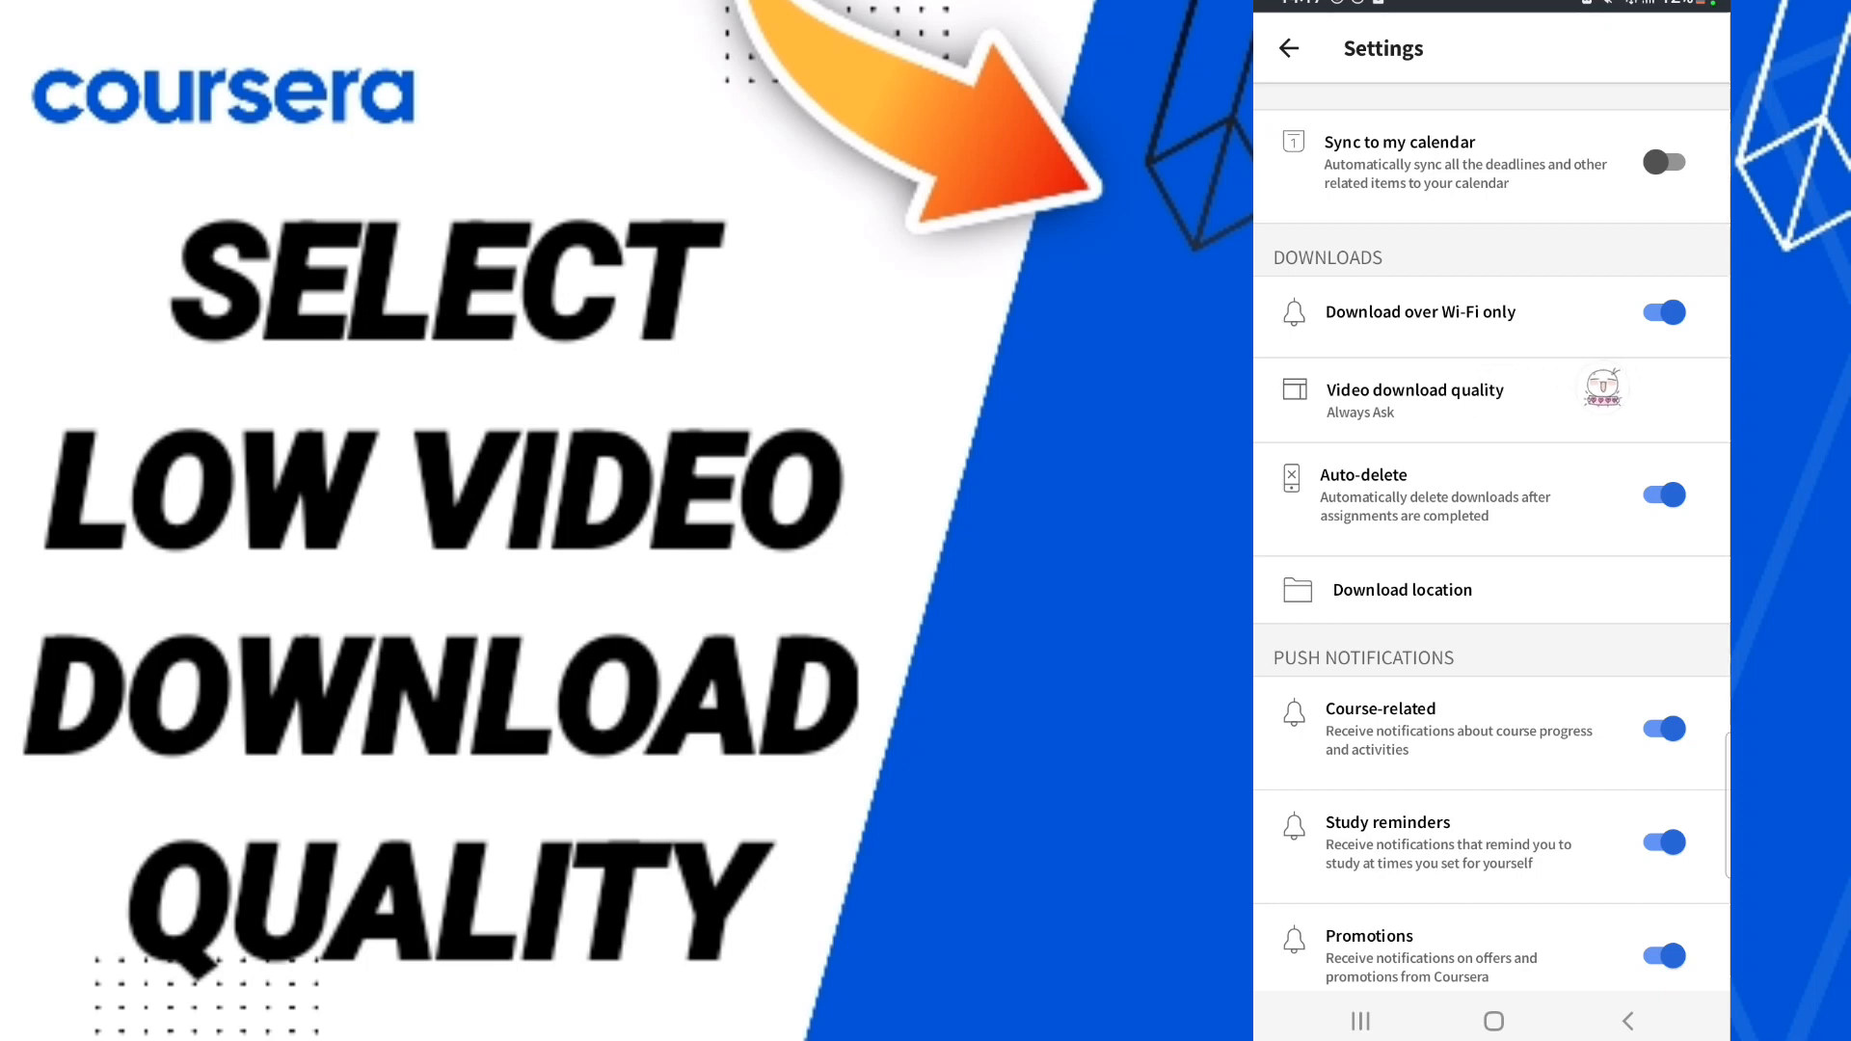
click(1415, 399)
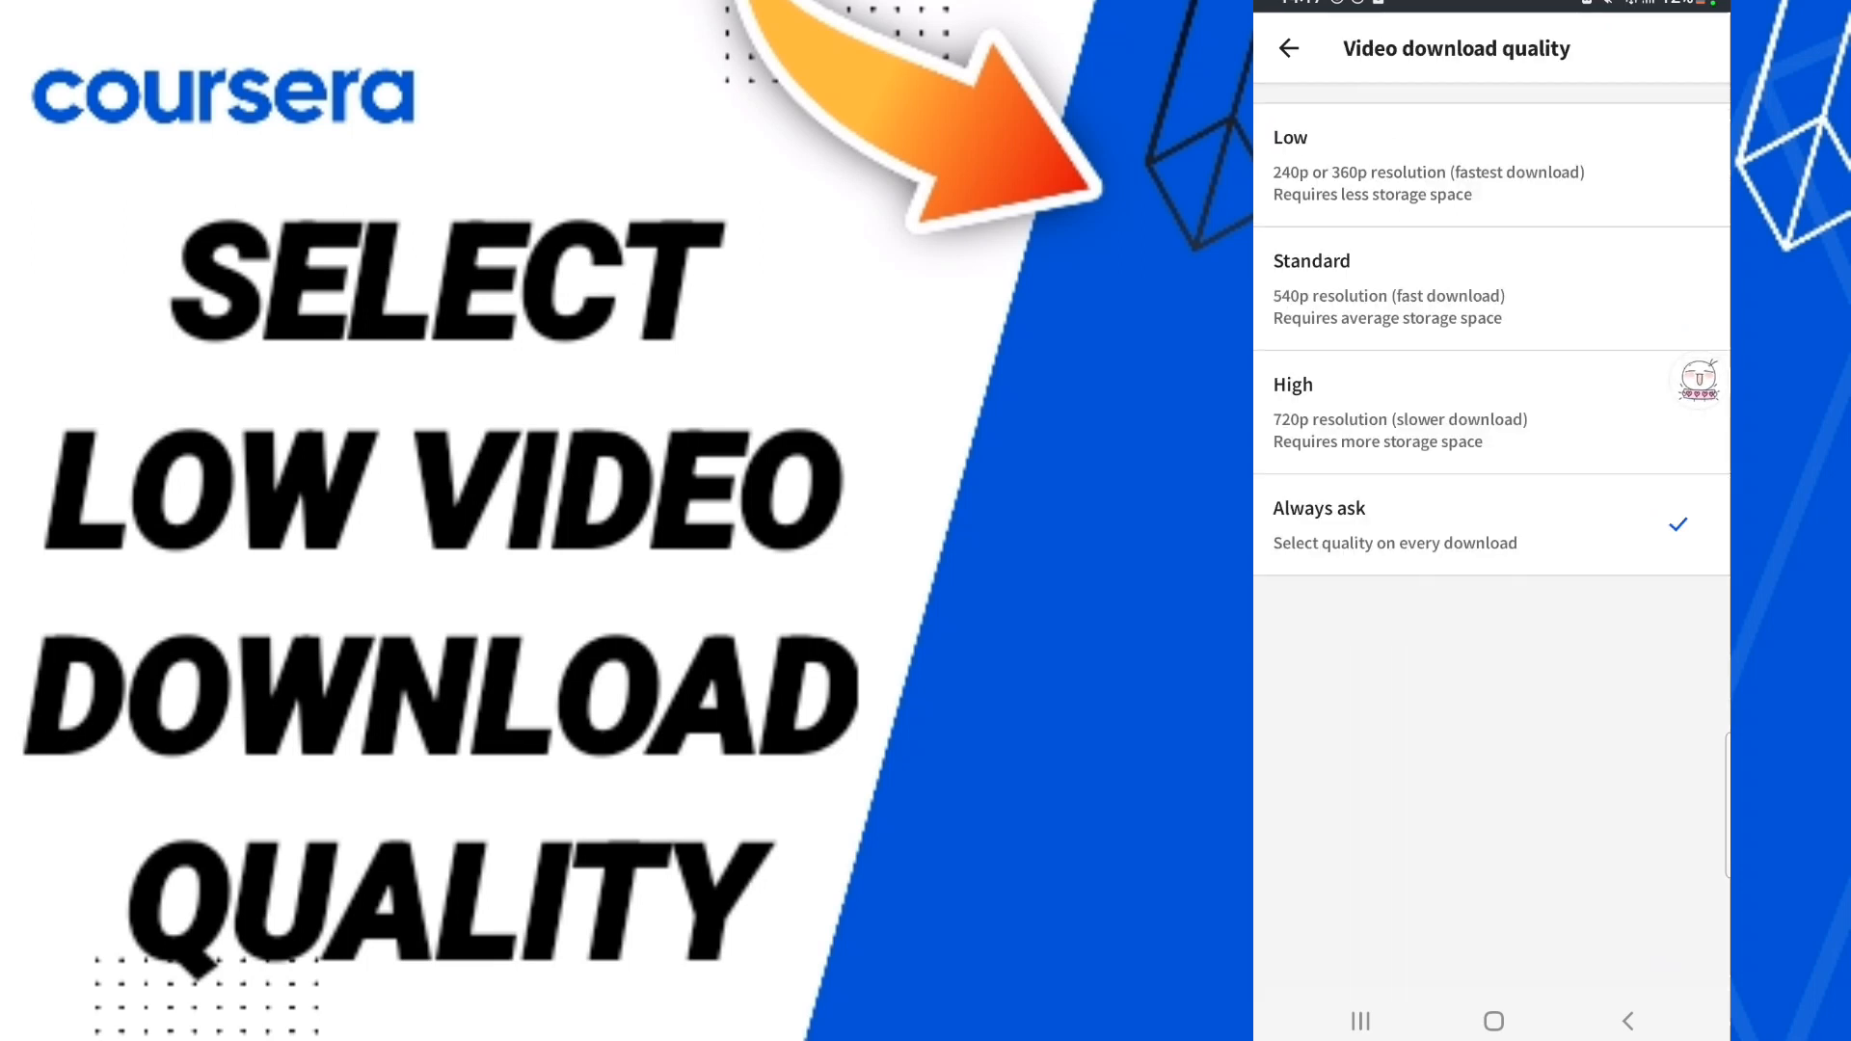